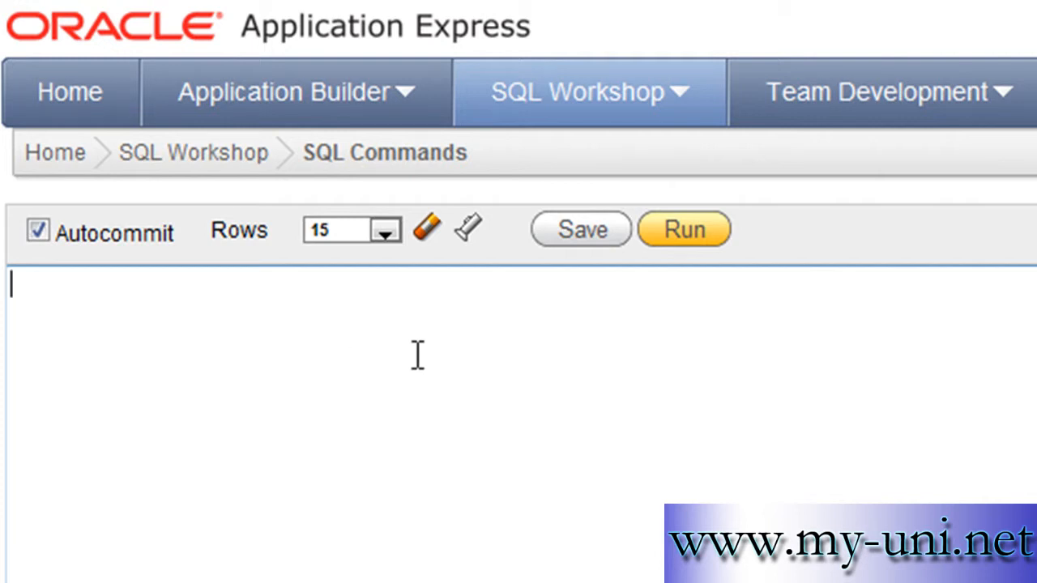
# Type a count(*) fragment, then replace it with the query select * from emp.
pyautogui.write('count')
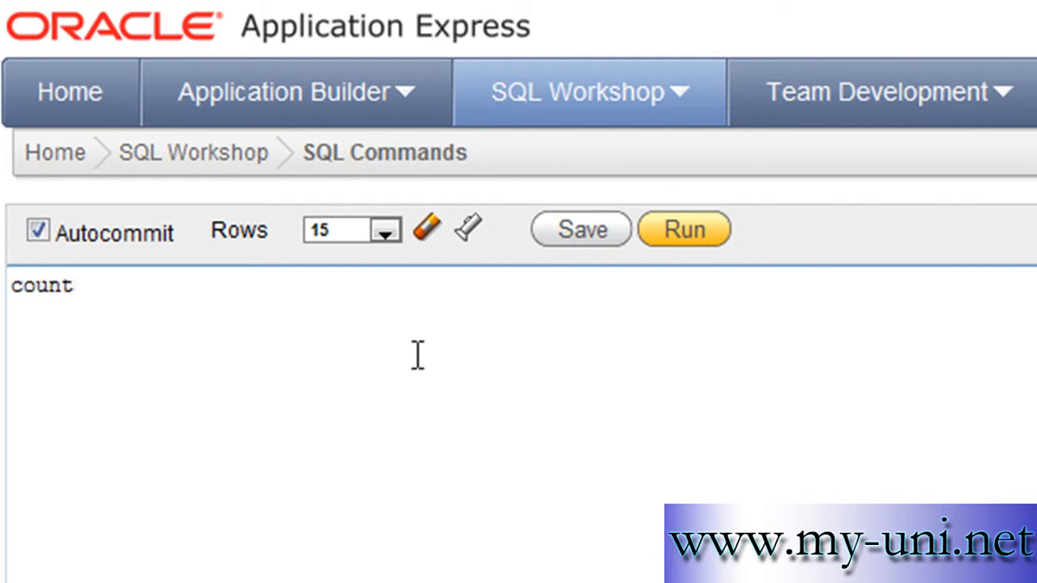
pyautogui.write('(*')
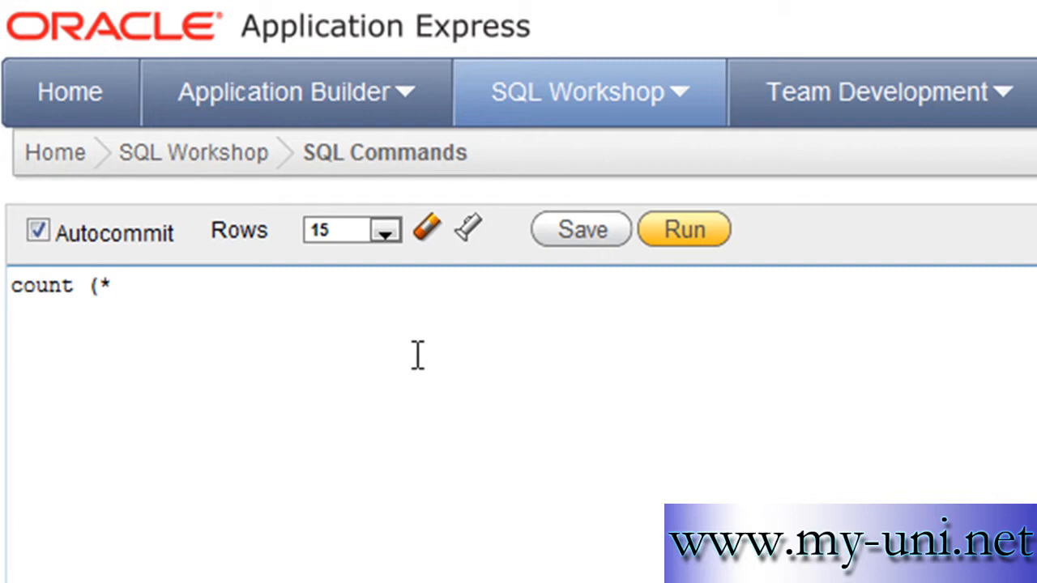
pyautogui.write(')')
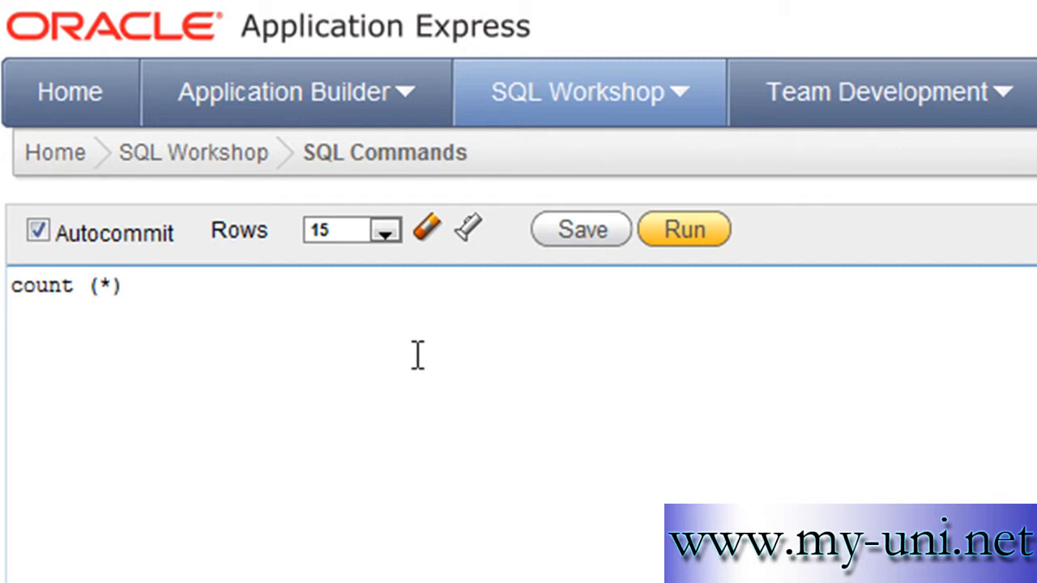
pyautogui.press('BackSpace')
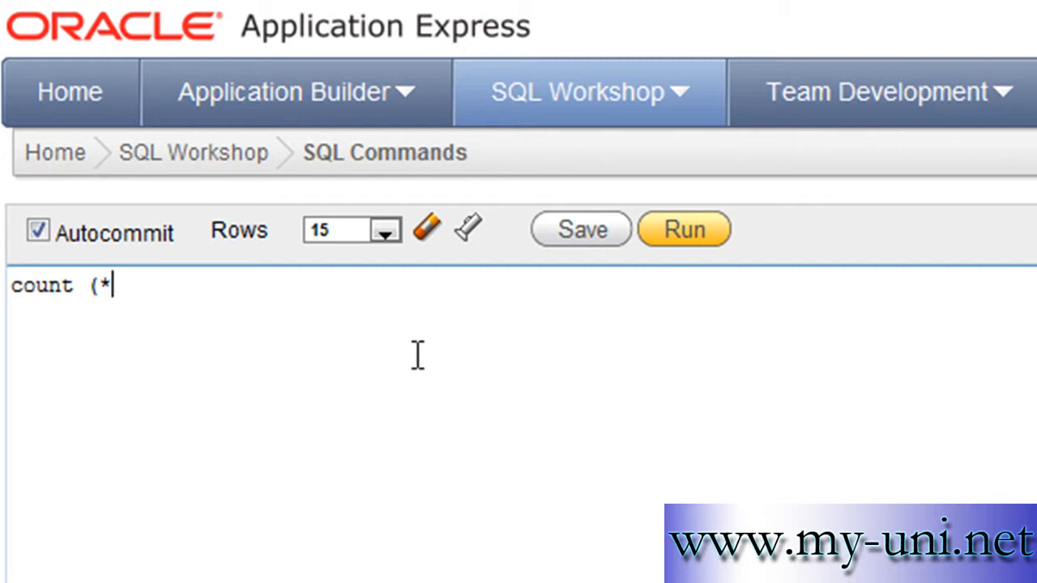
pyautogui.write('select')
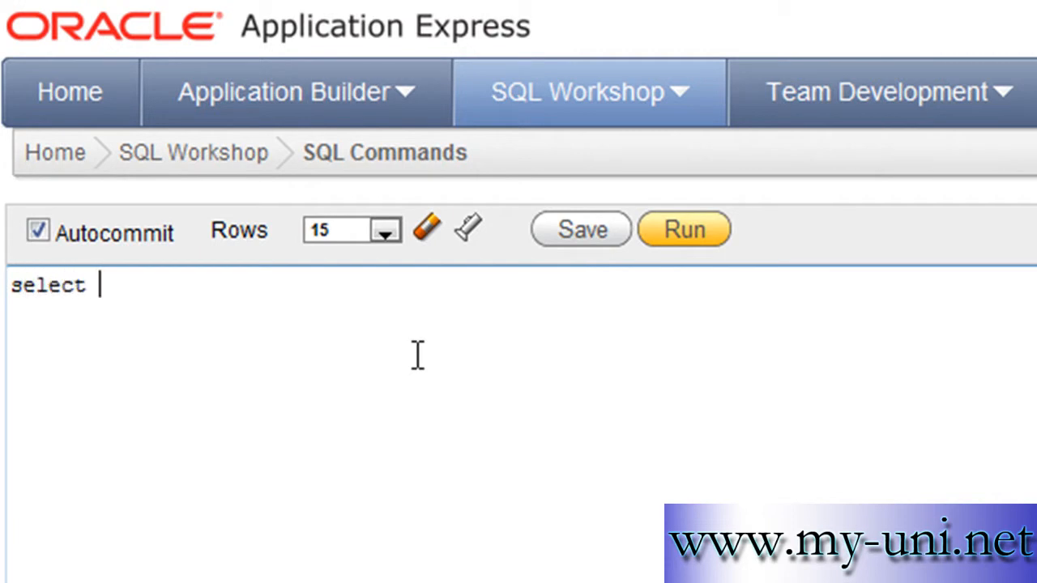
pyautogui.write('* from meop')
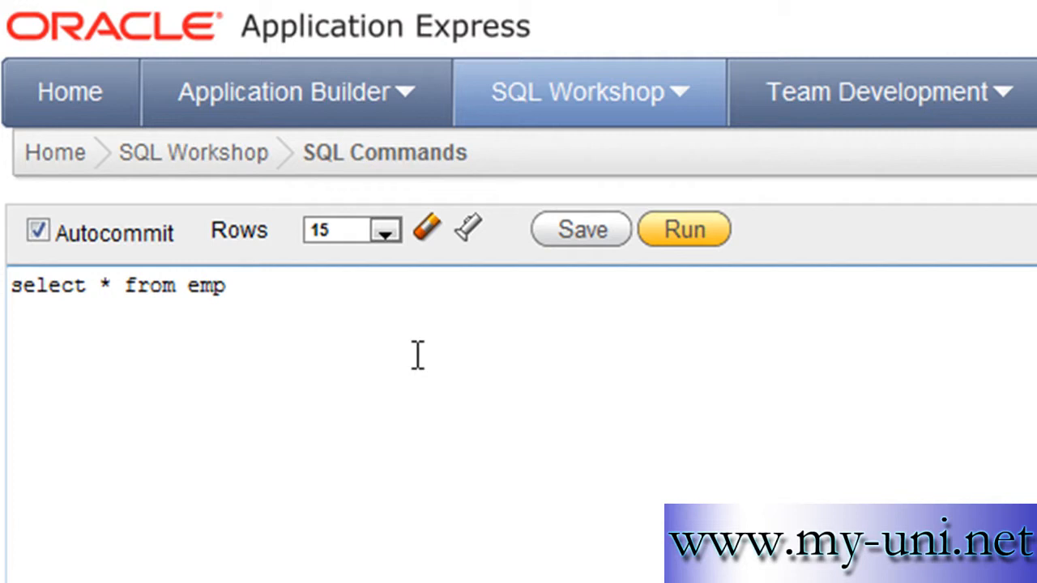
# Run select * from emp and scroll through the returned employee rows.
pyautogui.click(683, 229)
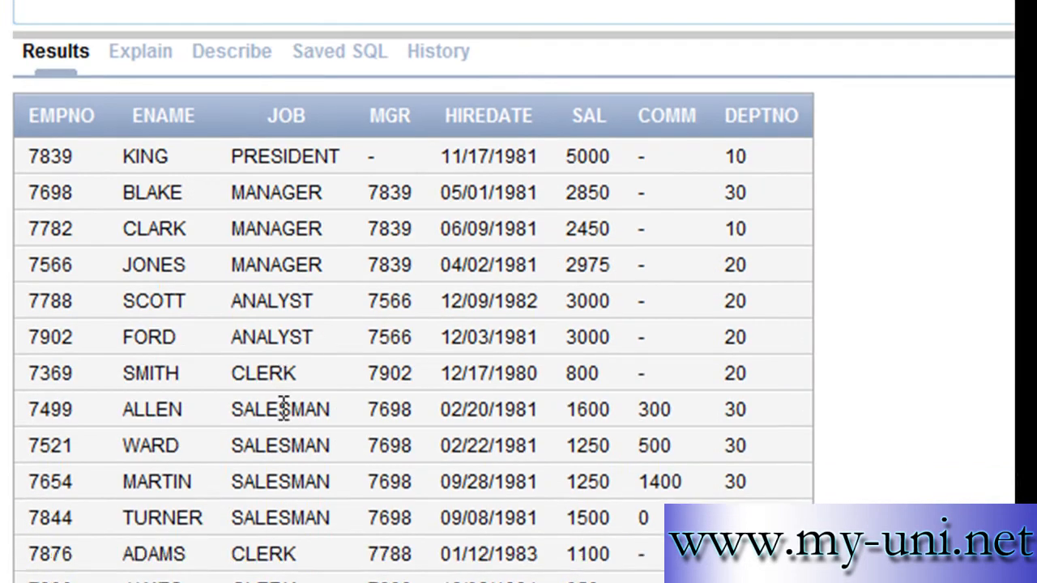
pyautogui.scroll(-3)
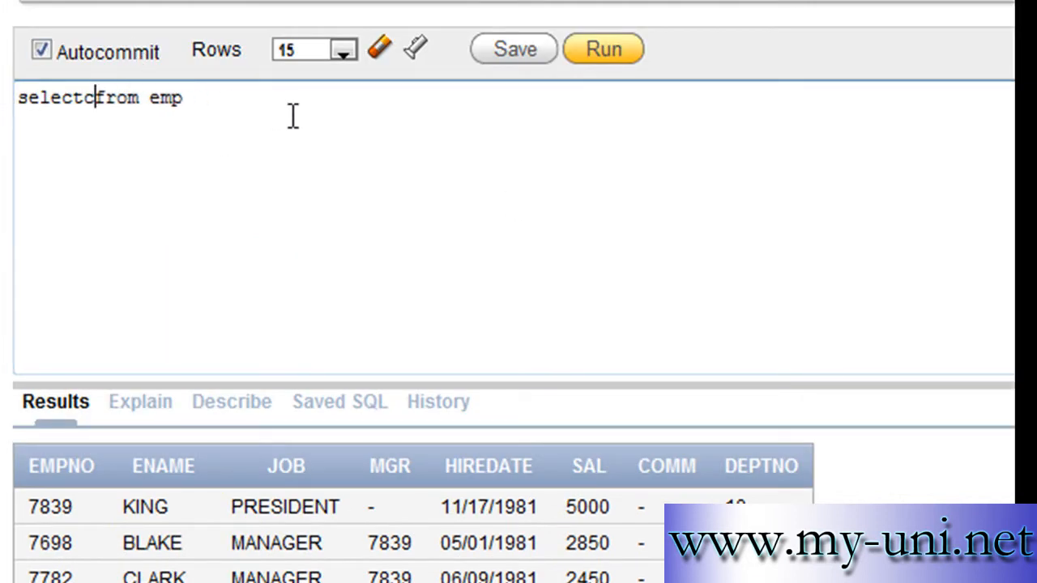
# Run select count(*) from emp, then count(sal) from emp, both returning 14.
pyautogui.write('count(')
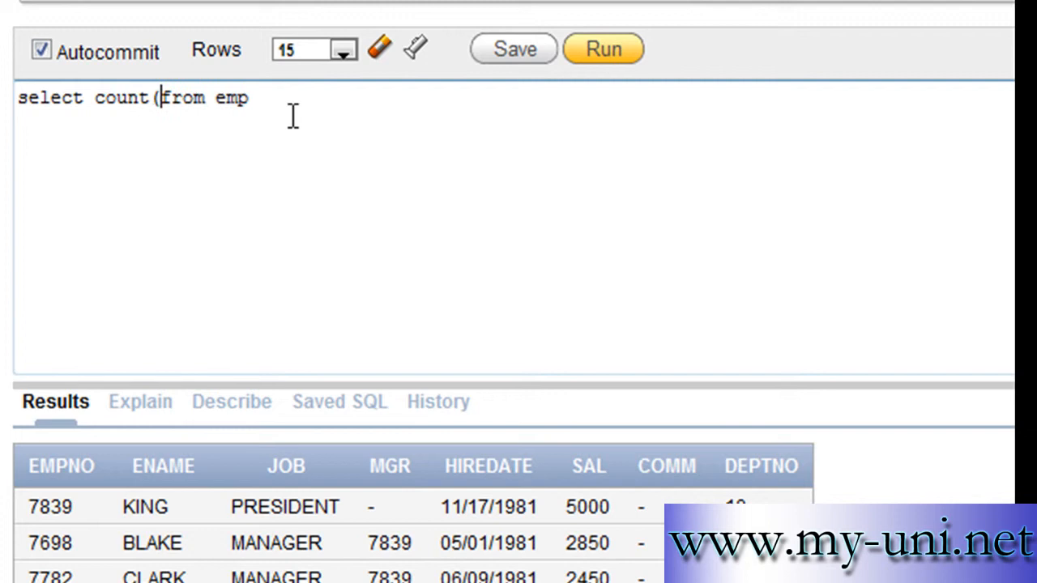
pyautogui.write('*)')
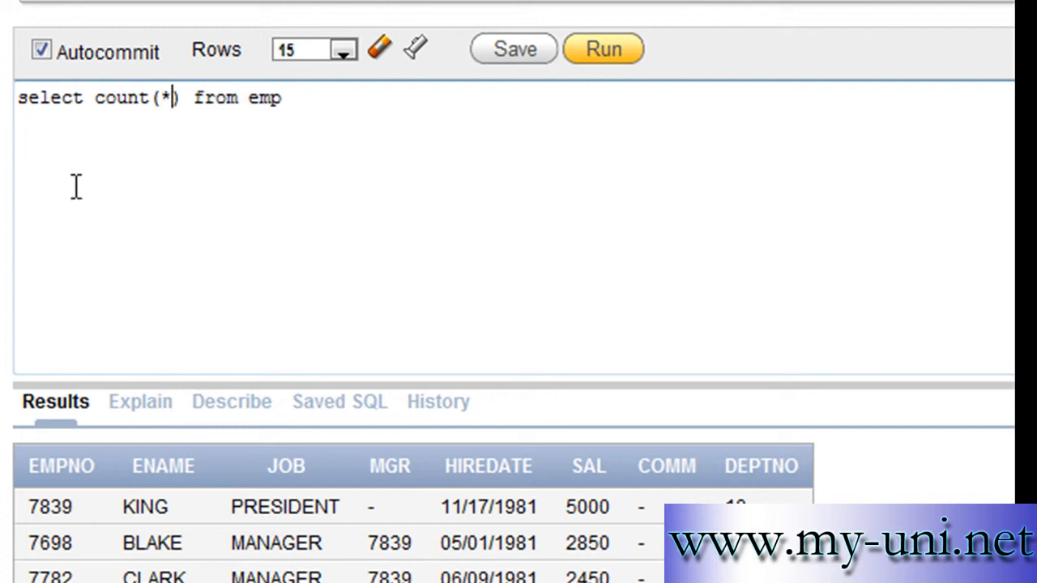
pyautogui.moveTo(181, 121)
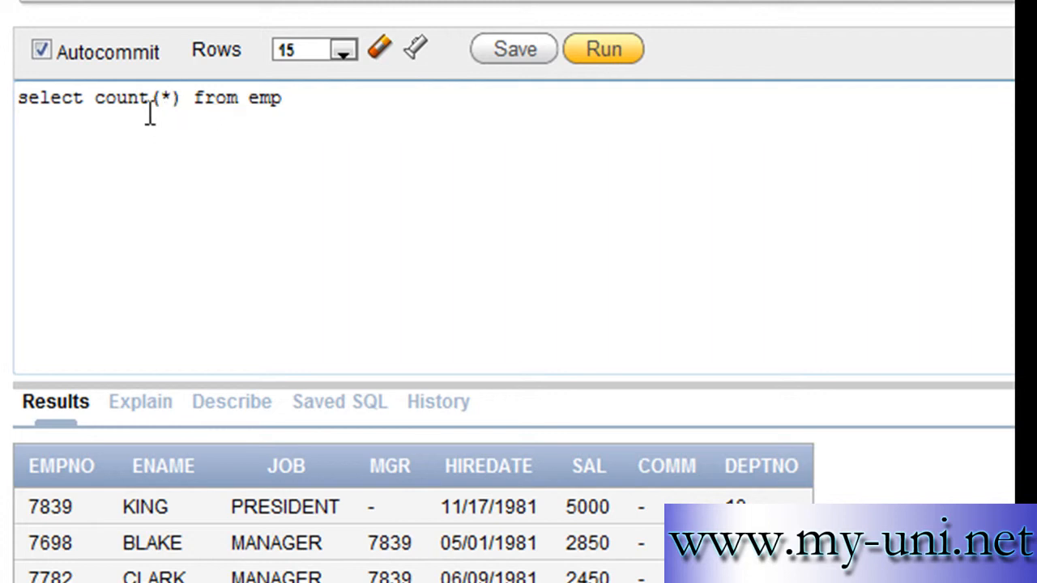
pyautogui.click(603, 49)
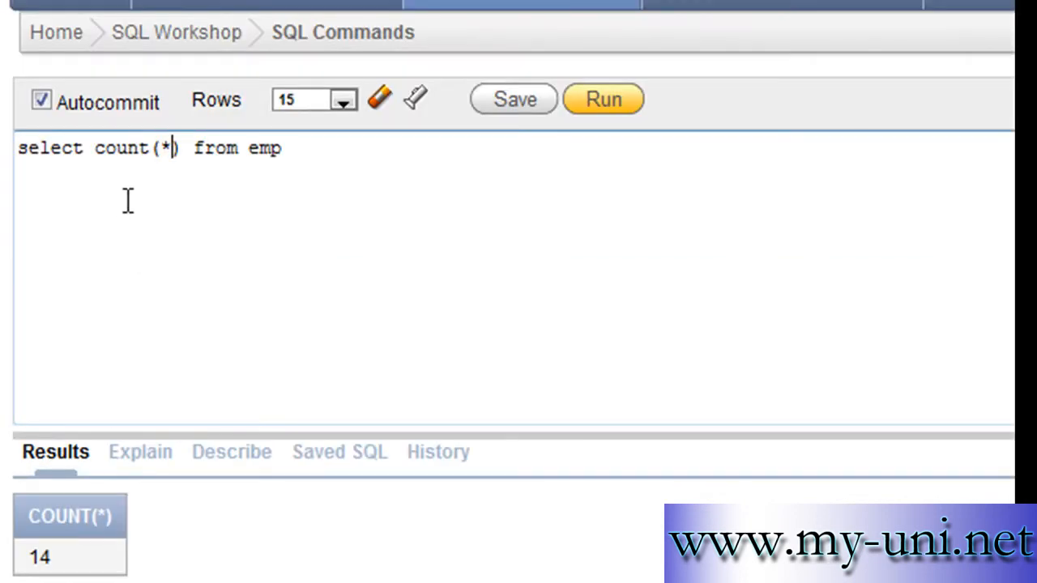
pyautogui.write('sal')
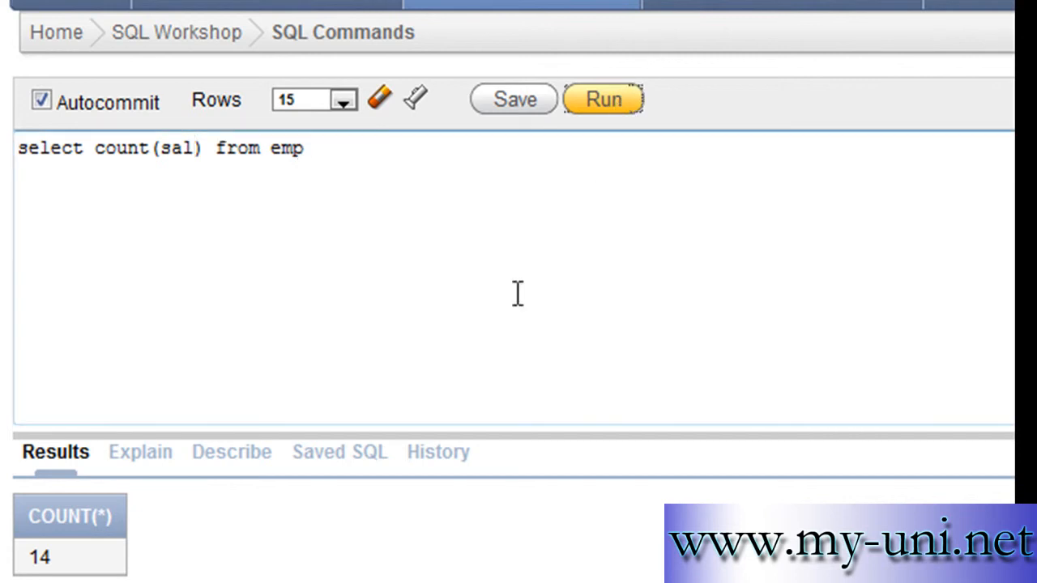
pyautogui.click(603, 98)
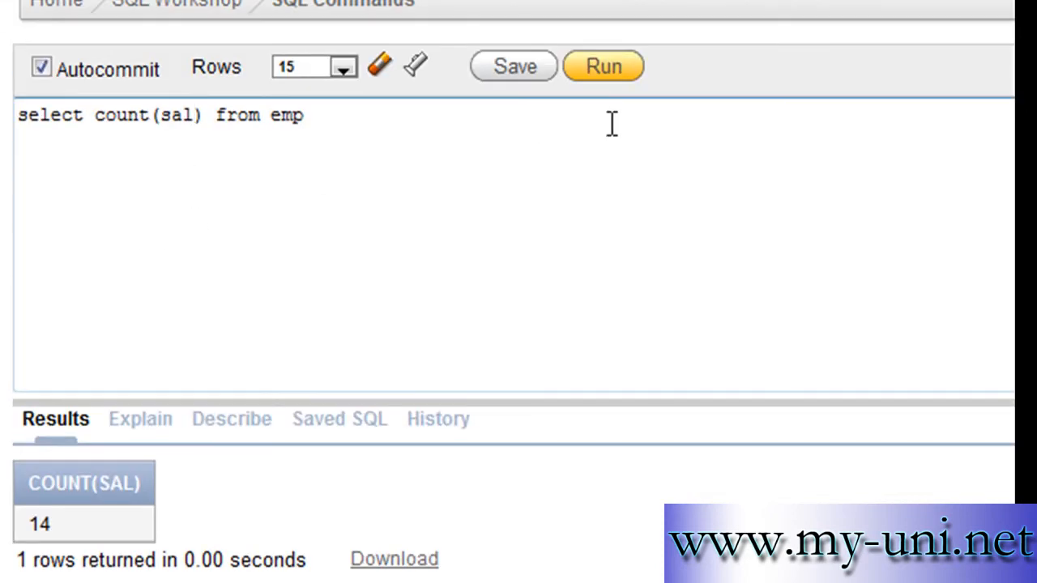
# Replace sal with comm and run the count(comm) query, which returns 4.
pyautogui.write('com')
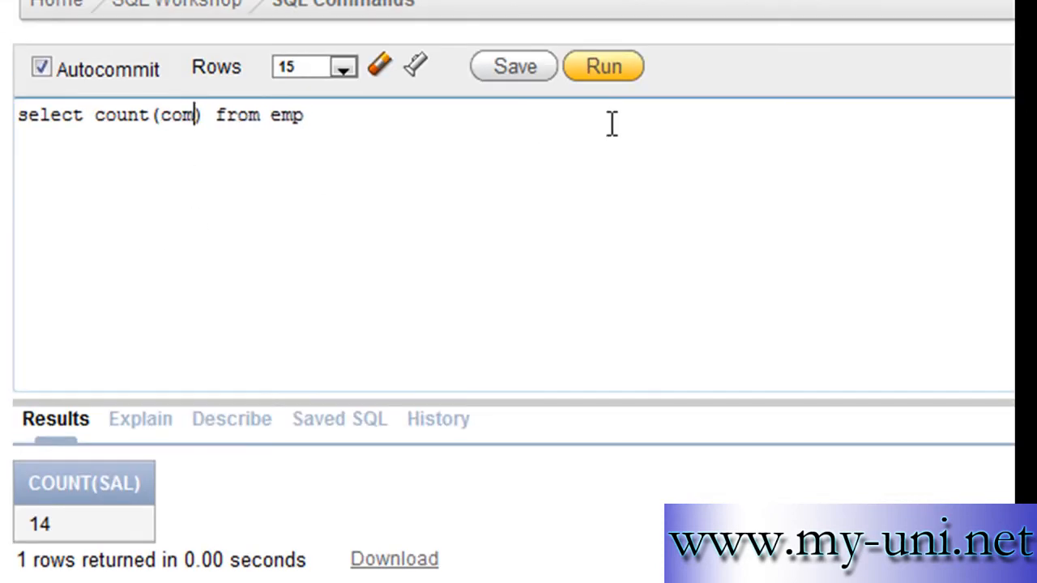
pyautogui.write('m')
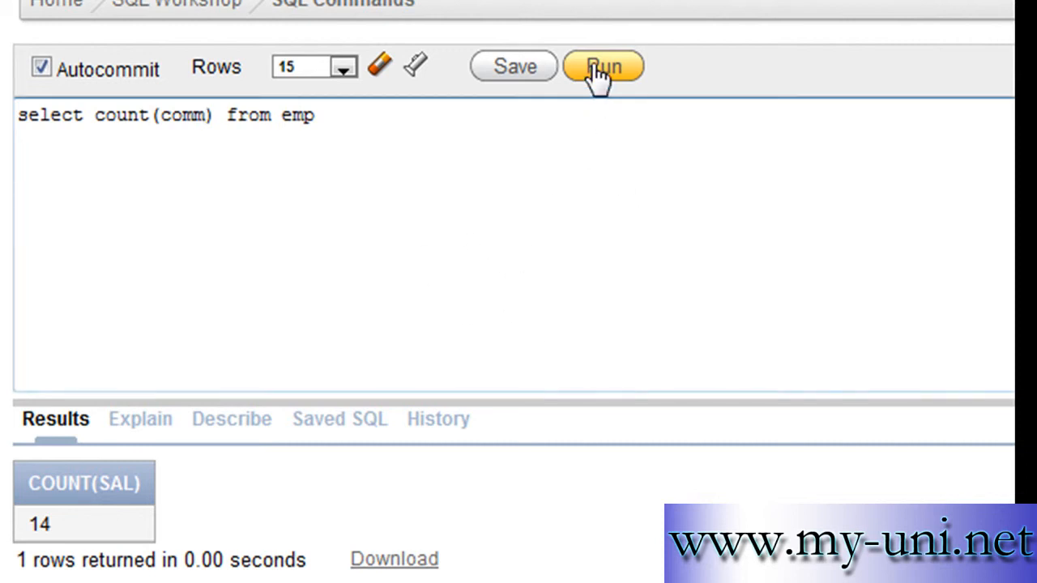
pyautogui.click(603, 66)
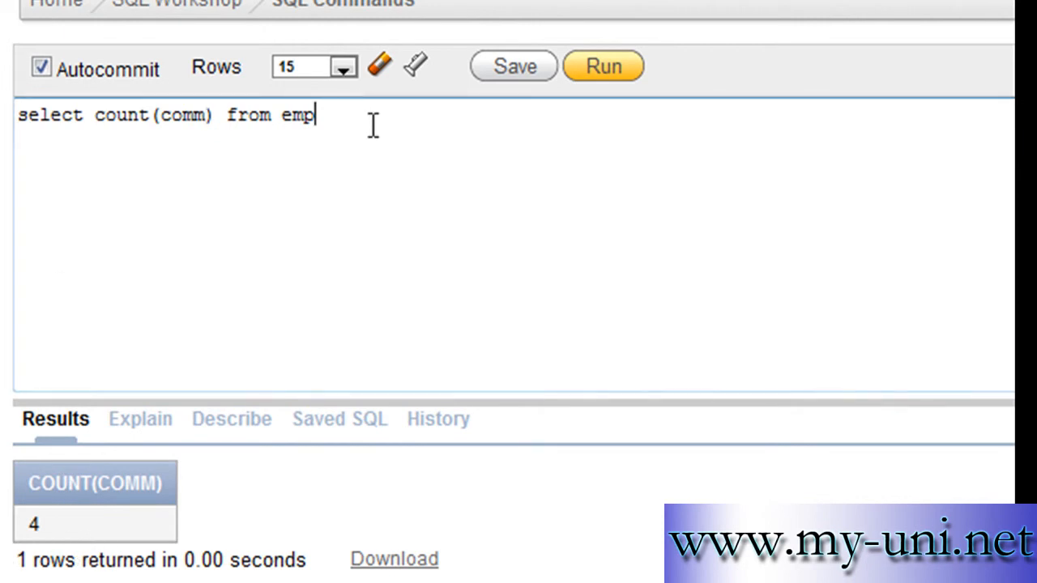
# Rewrite the query as select * from emp and run it to list all 14 employees.
pyautogui.write('select c')
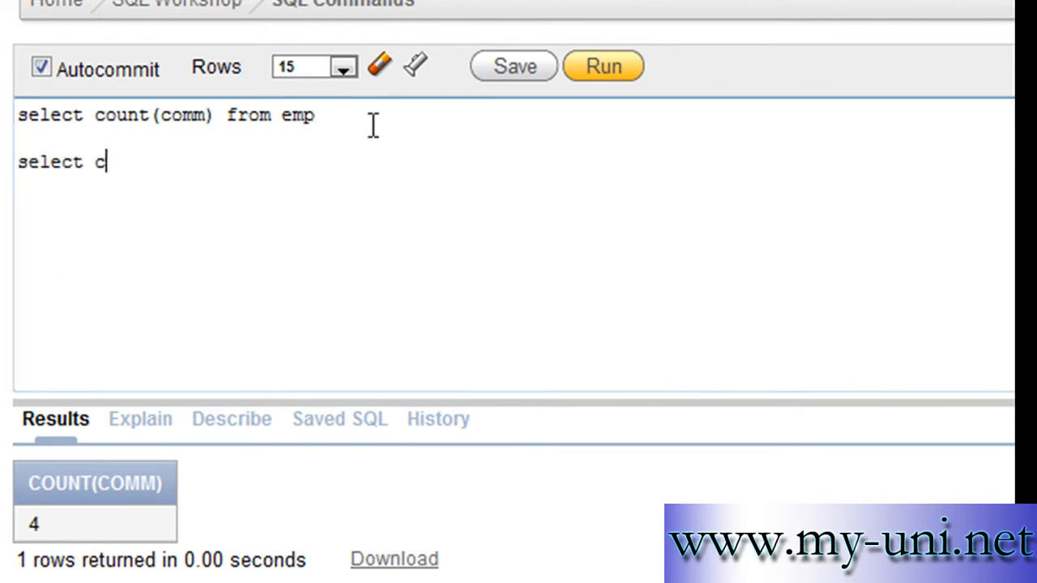
pyautogui.press('Backspace')
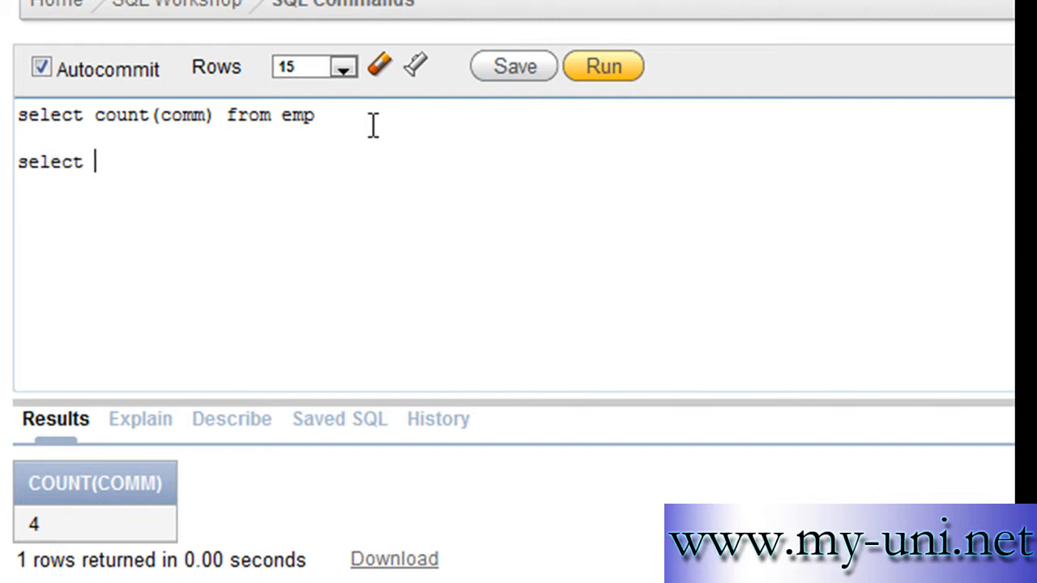
pyautogui.write('* from emp')
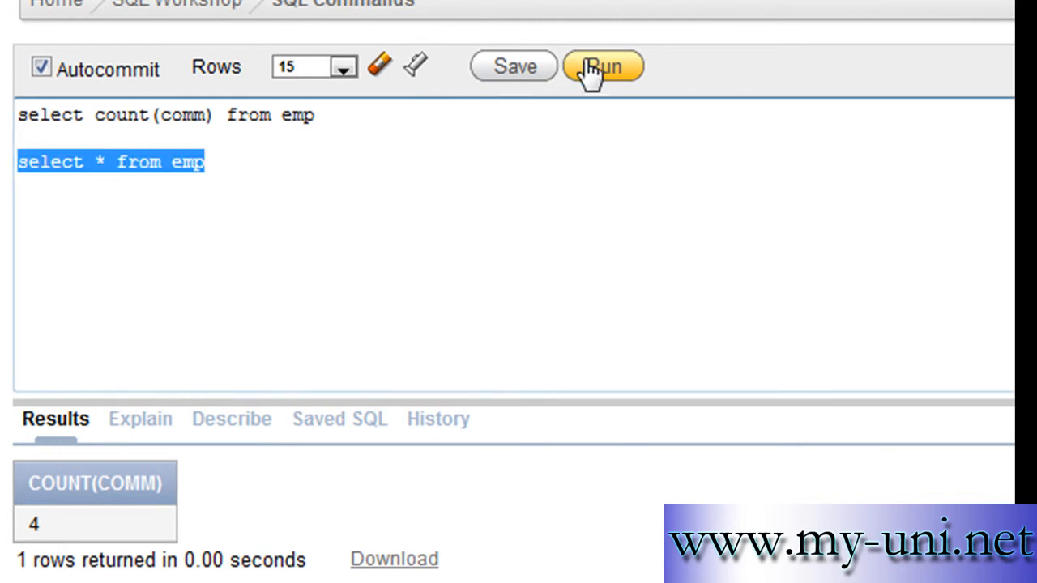
pyautogui.click(602, 67)
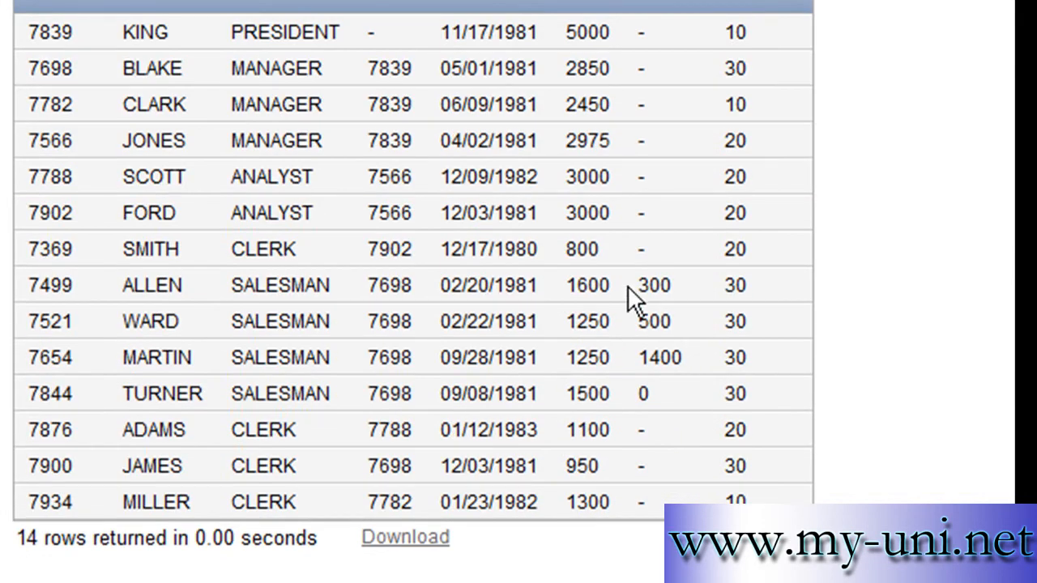
pyautogui.moveTo(680, 422)
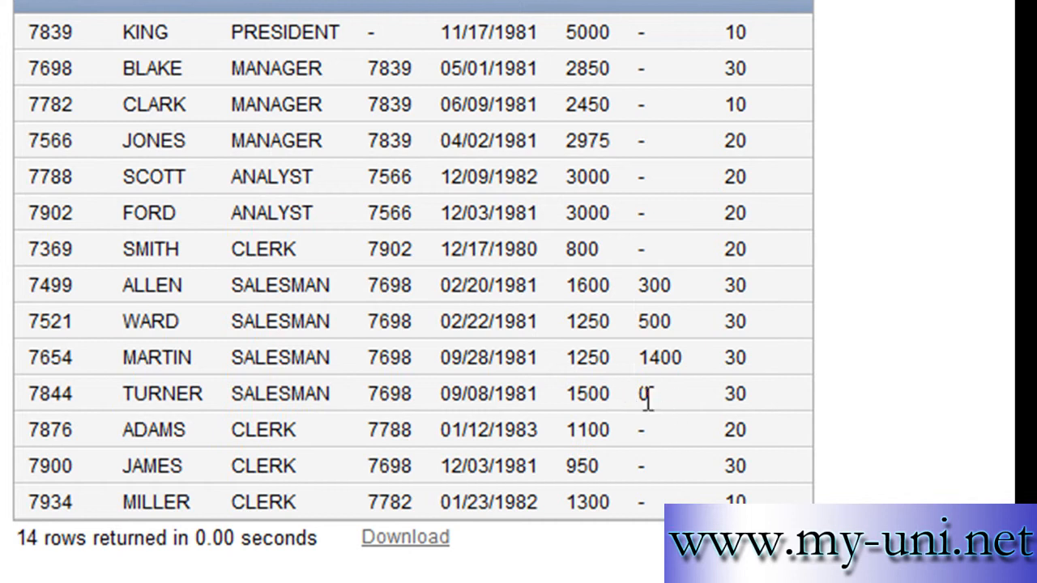
pyautogui.moveTo(653, 247)
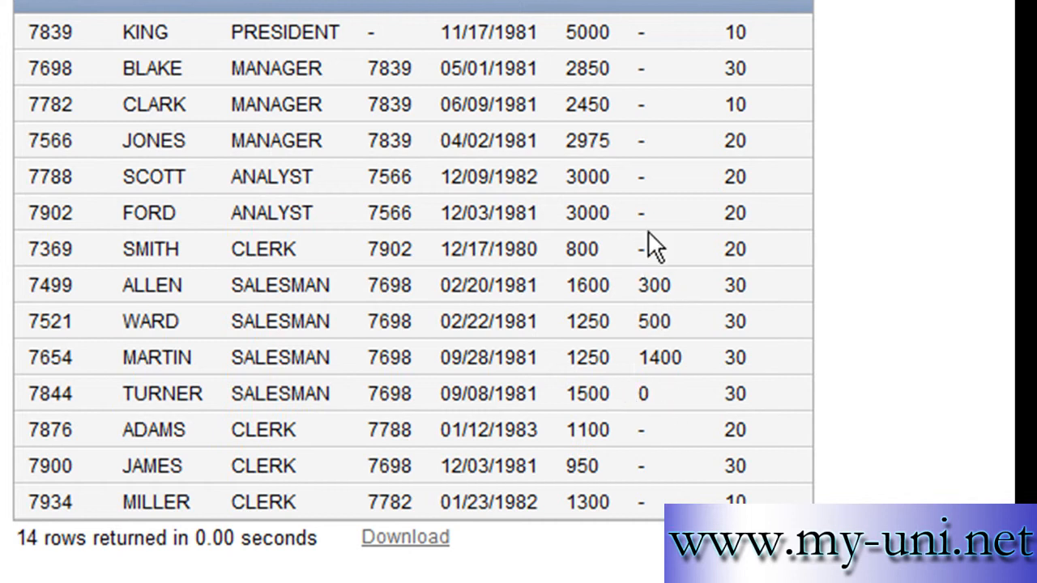
pyautogui.moveTo(640, 300)
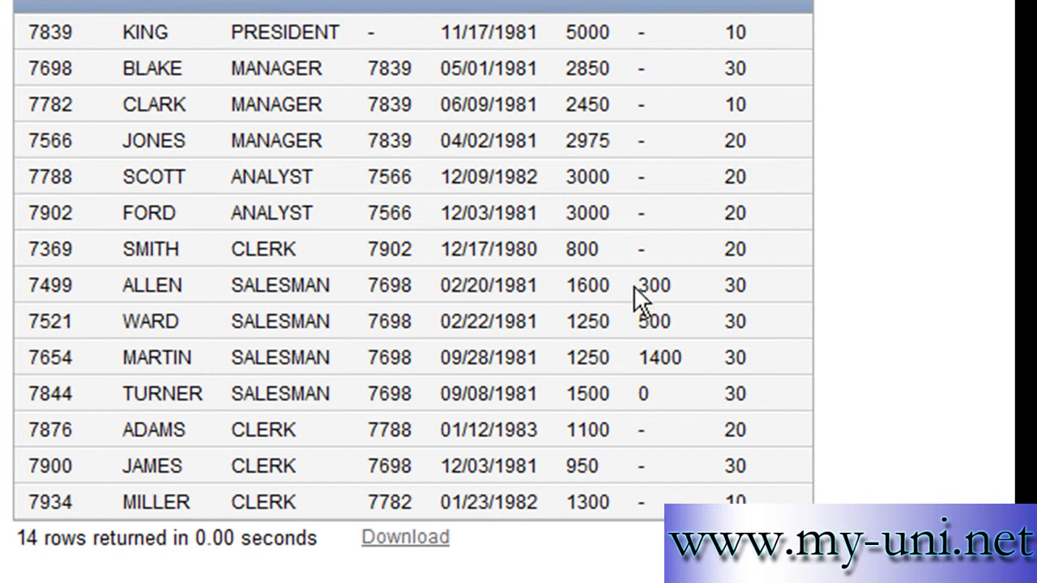
pyautogui.moveTo(879, 316)
pyautogui.write('select count(comm) from emp')
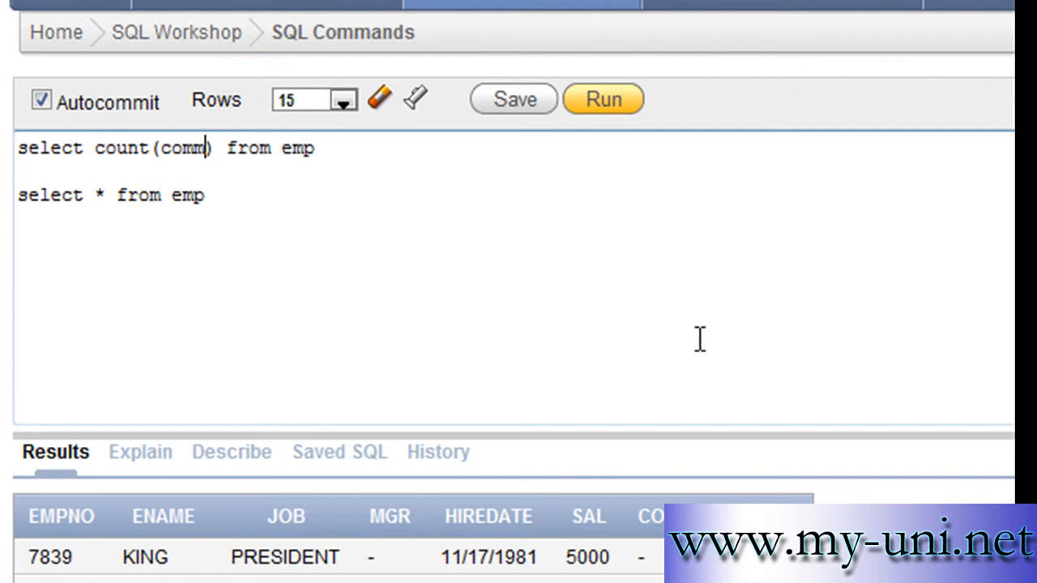
pyautogui.moveTo(851, 342)
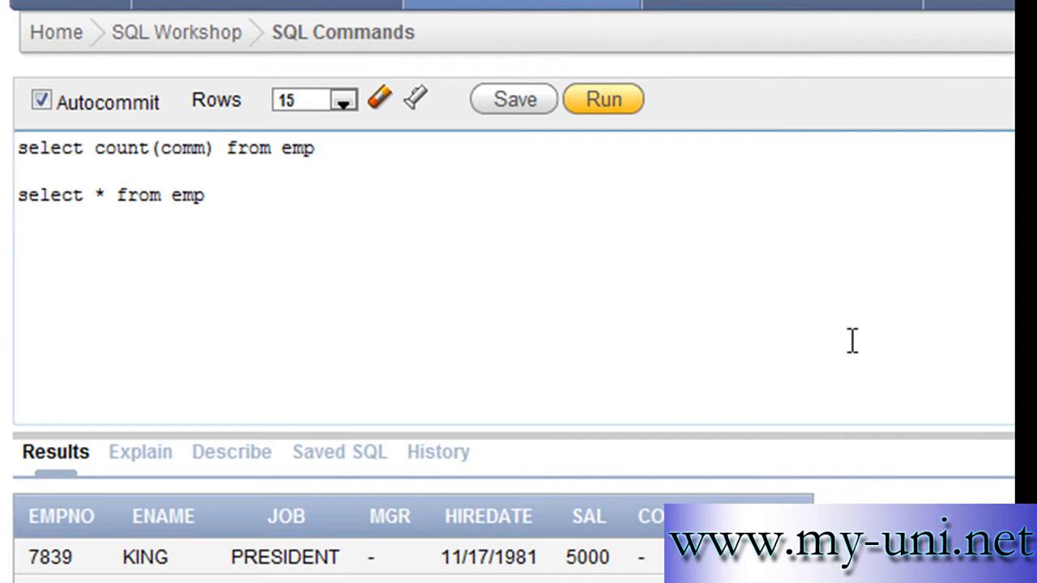
# Add ,0 after comm and wrap it in nvl(), giving count(nvl(comm,0)).
pyautogui.write(',')
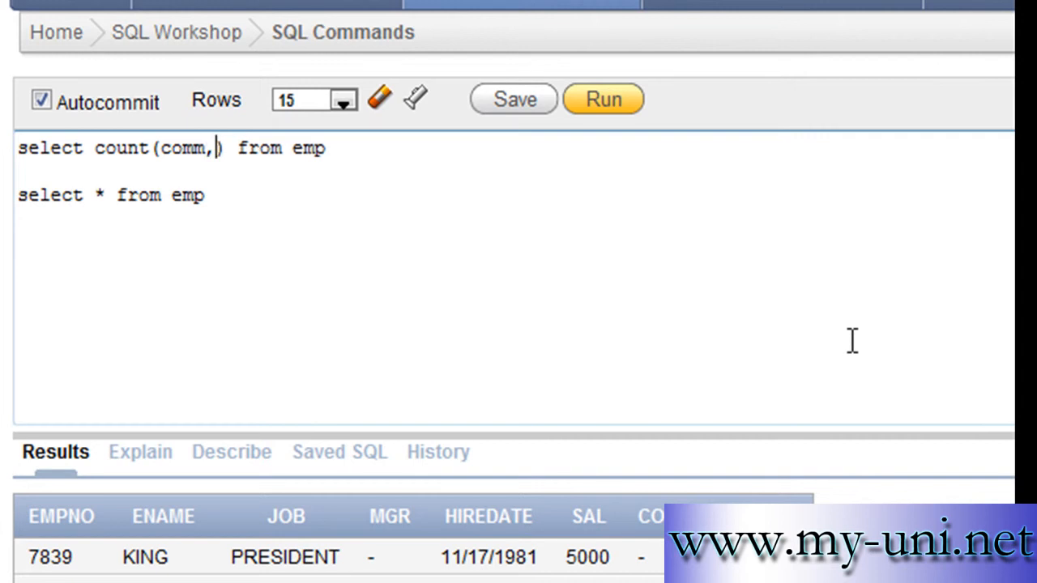
pyautogui.write('0')
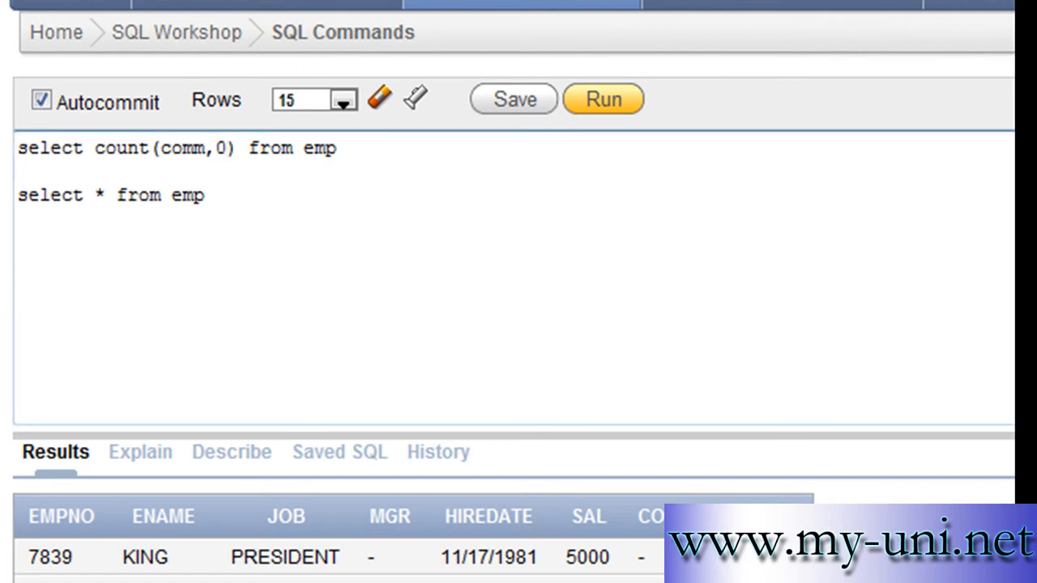
pyautogui.scroll(-3)
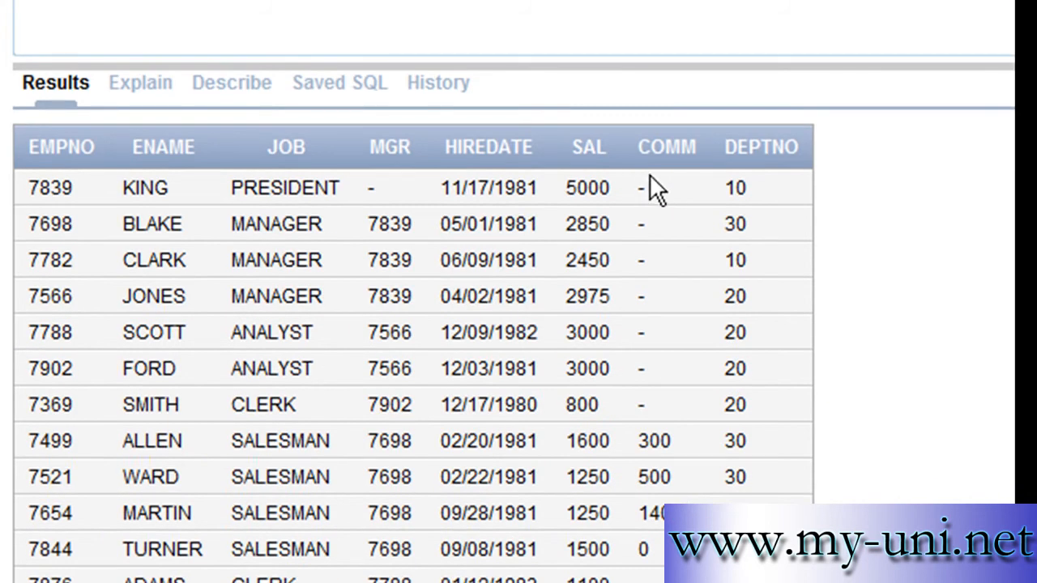
pyautogui.moveTo(628, 413)
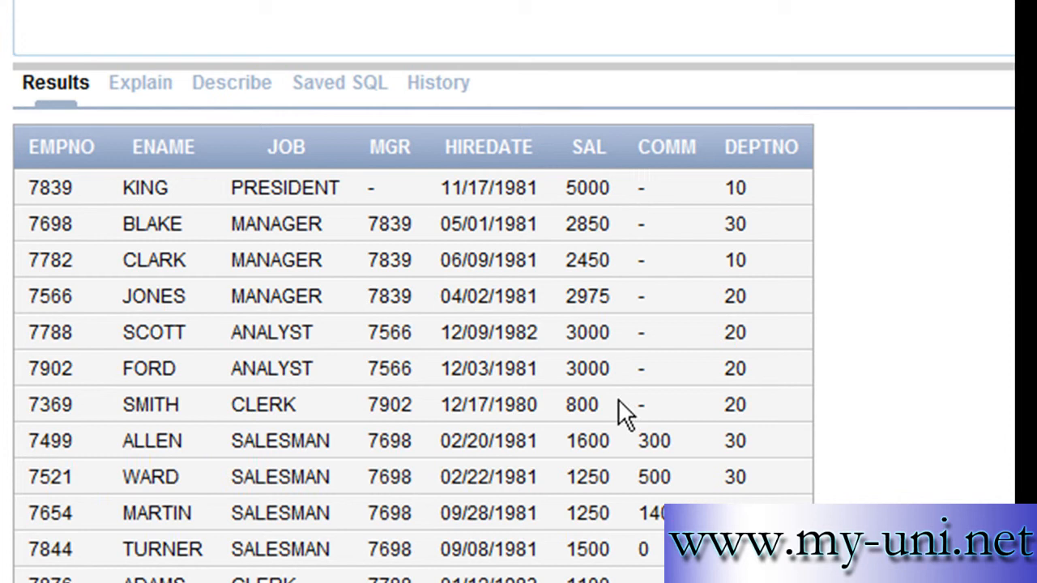
pyautogui.scroll(3)
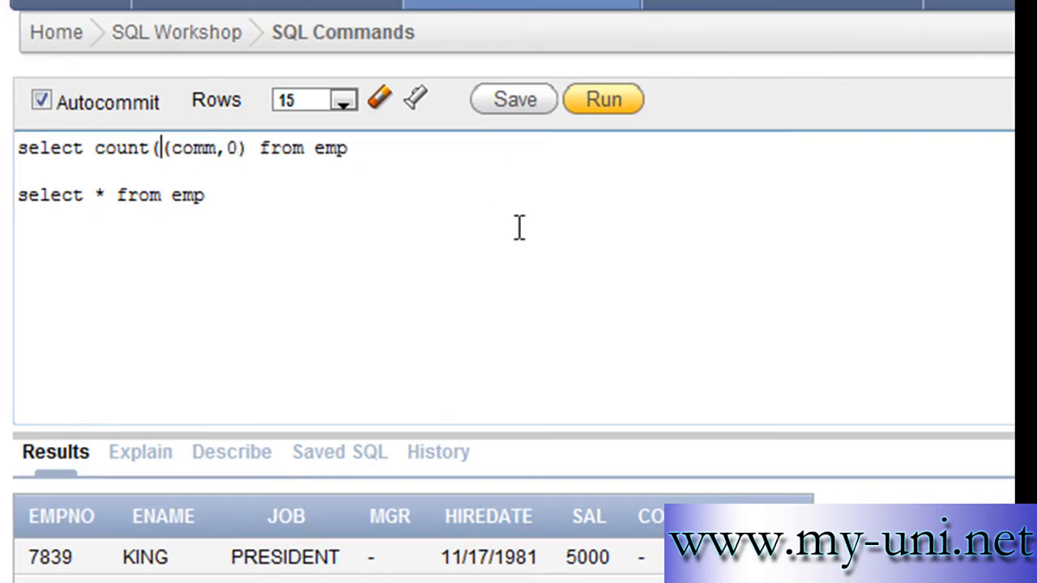
pyautogui.write('nvl(')
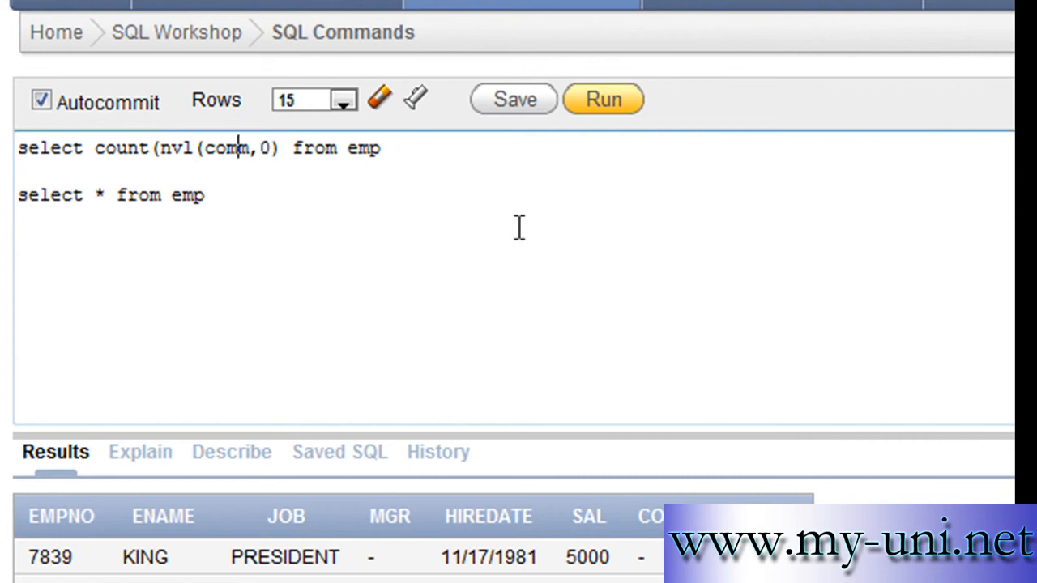
pyautogui.write(')')
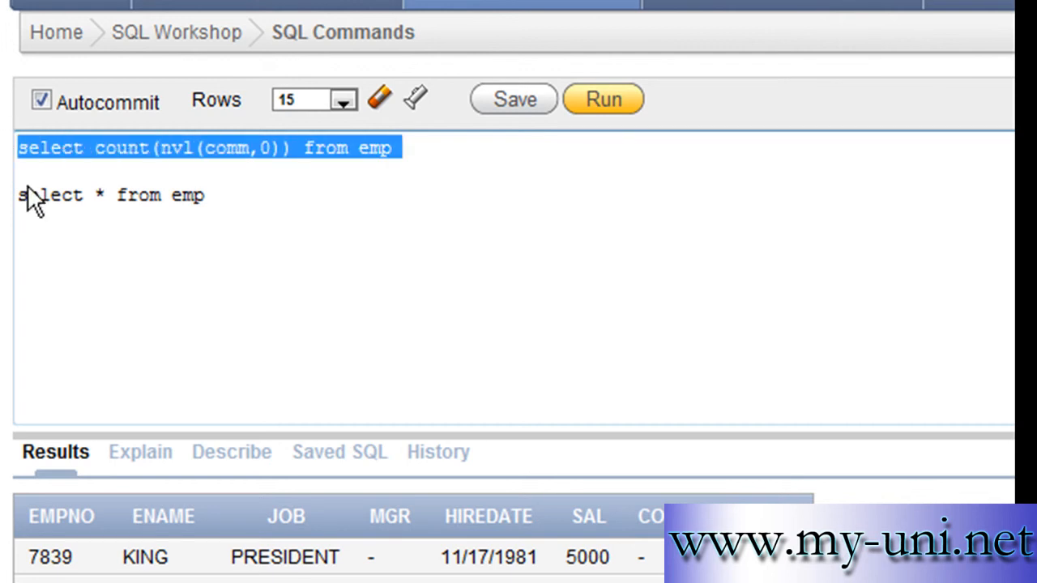
# Run select count(nvl(comm,0)) from emp, which returns 14.
pyautogui.click(603, 99)
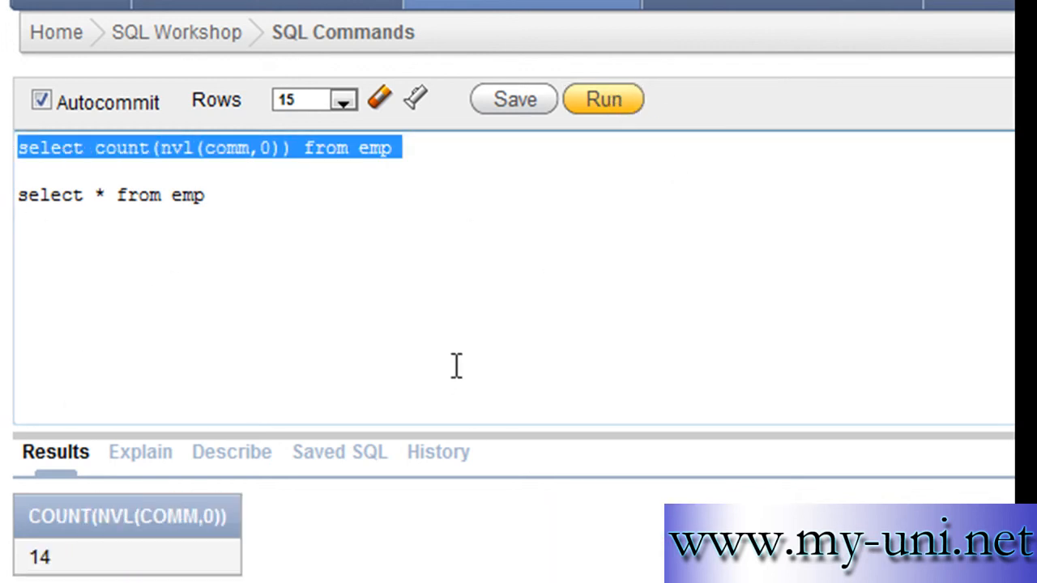
pyautogui.moveTo(299, 318)
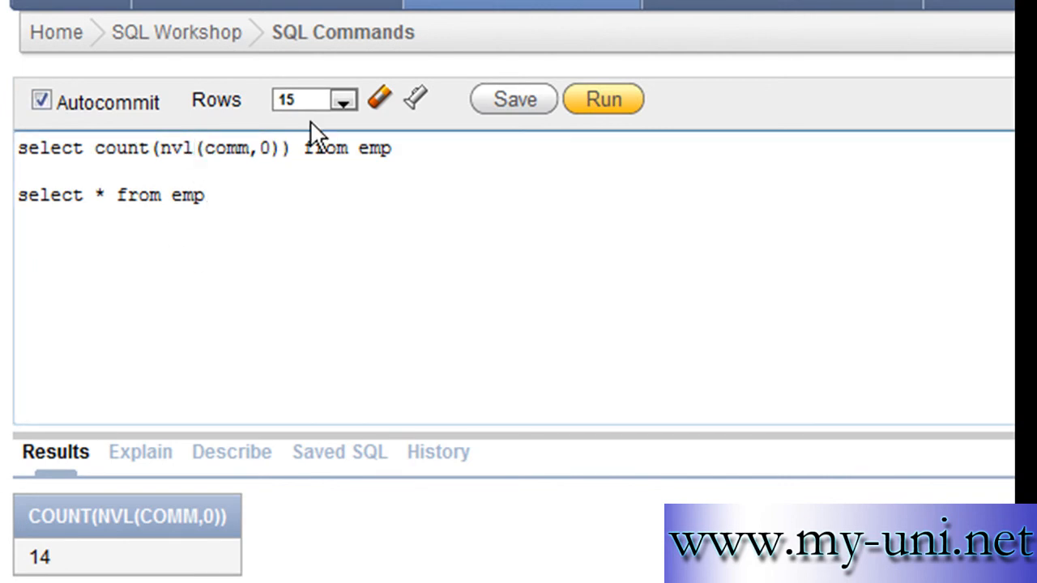
# Change nvl to coalesce and select the whole count(coalesce(comm,0)) query line.
pyautogui.write('coale')
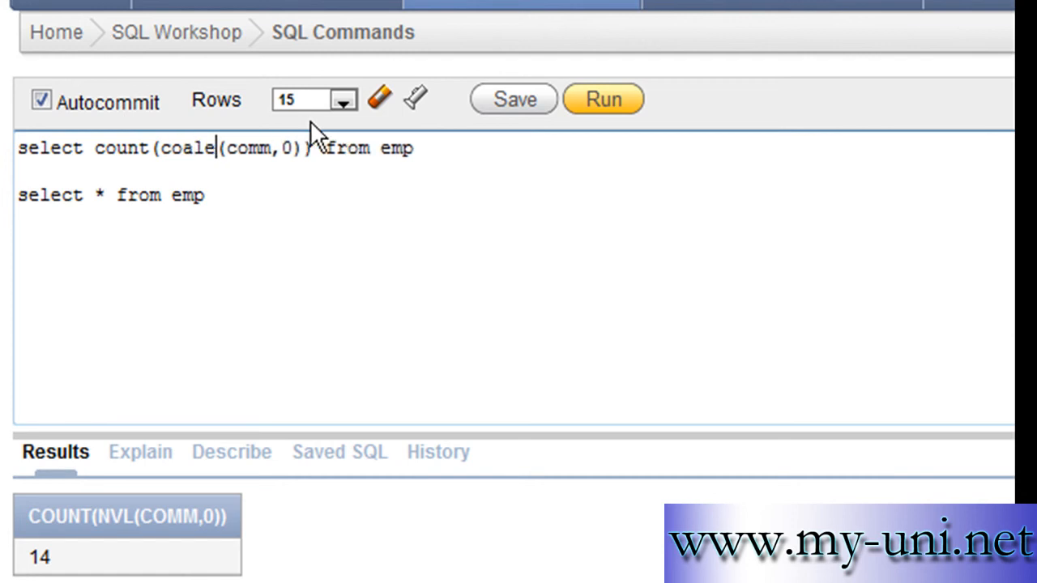
pyautogui.write('sce)')
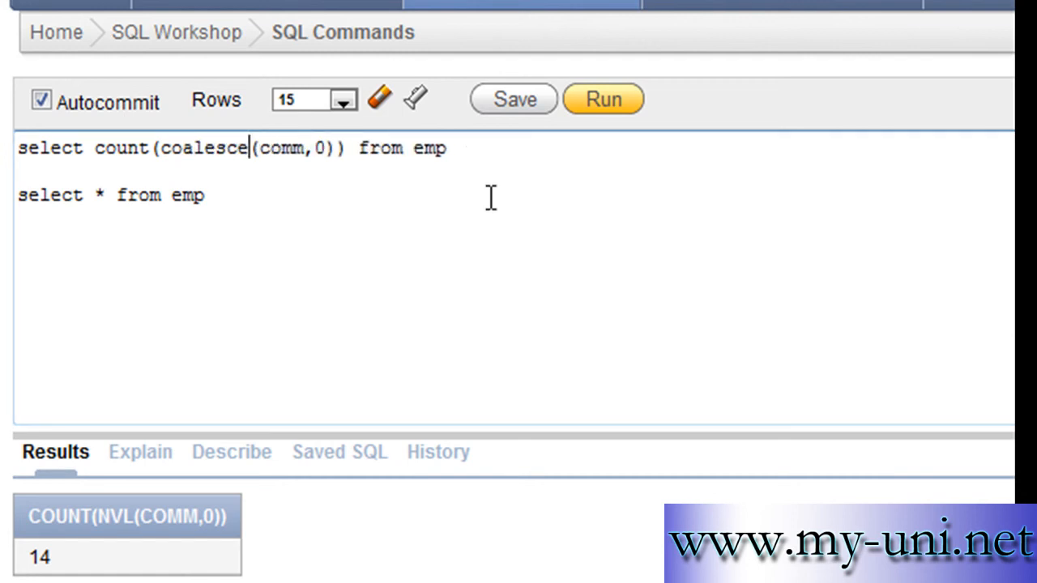
pyautogui.tripleClick(227, 148)
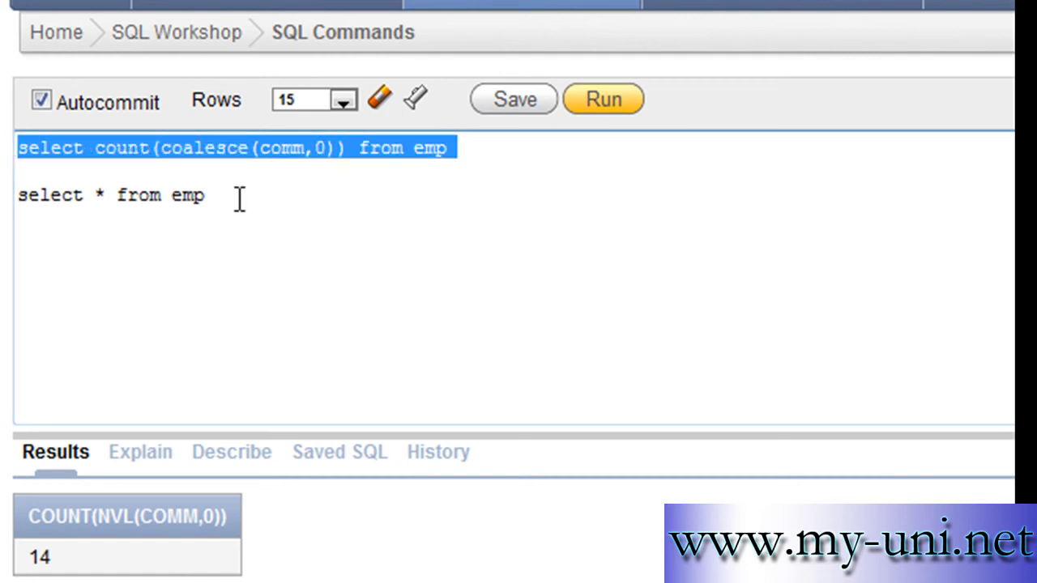
pyautogui.moveTo(253, 178)
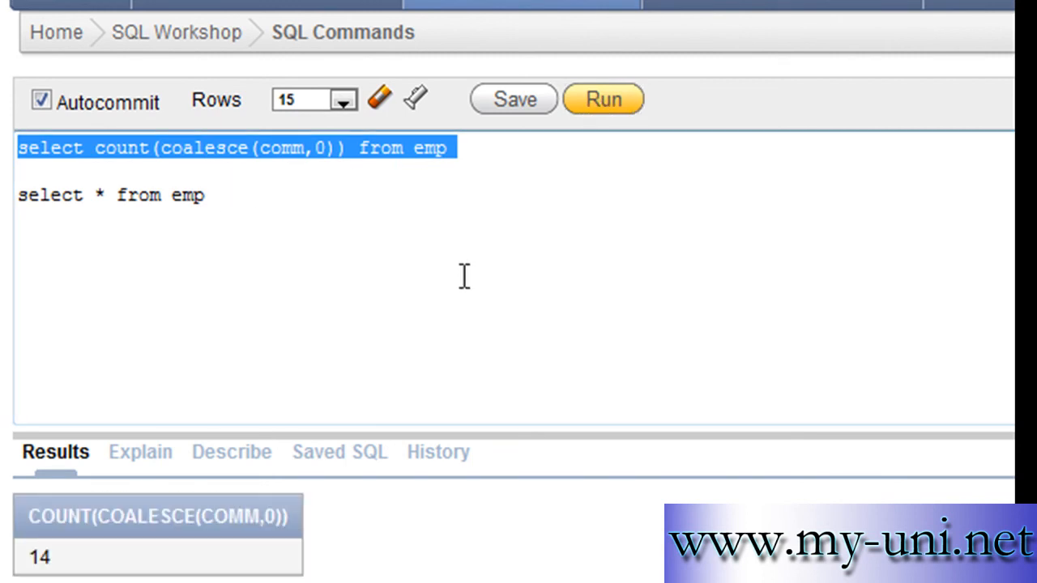
pyautogui.moveTo(741, 186)
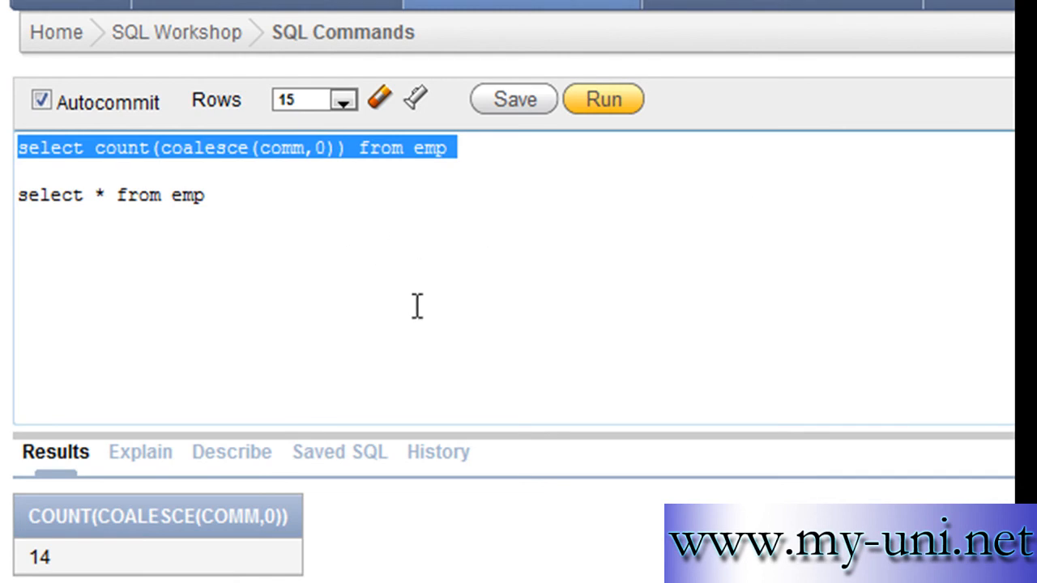
pyautogui.moveTo(312, 298)
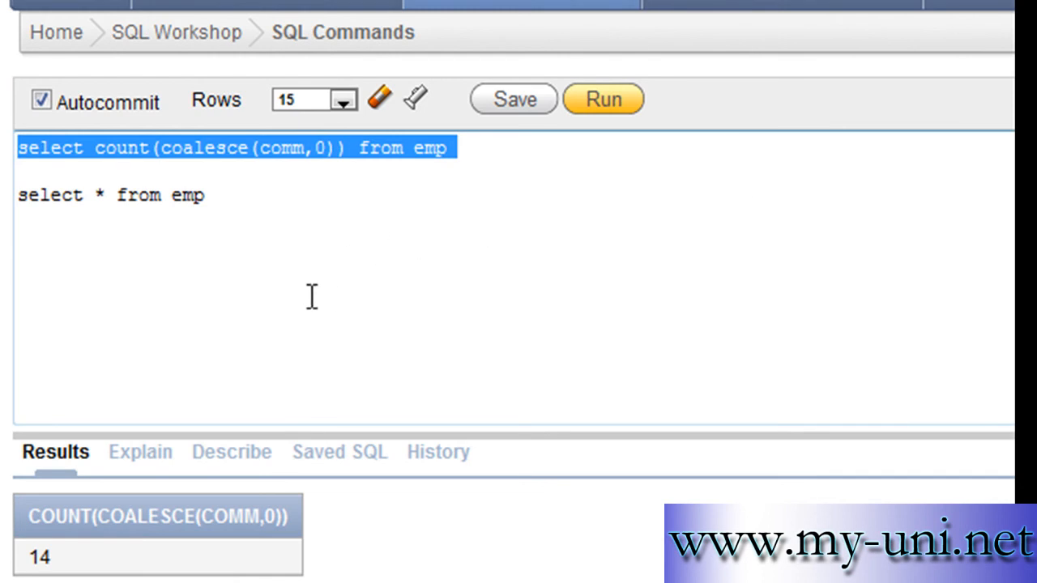
pyautogui.click(154, 160)
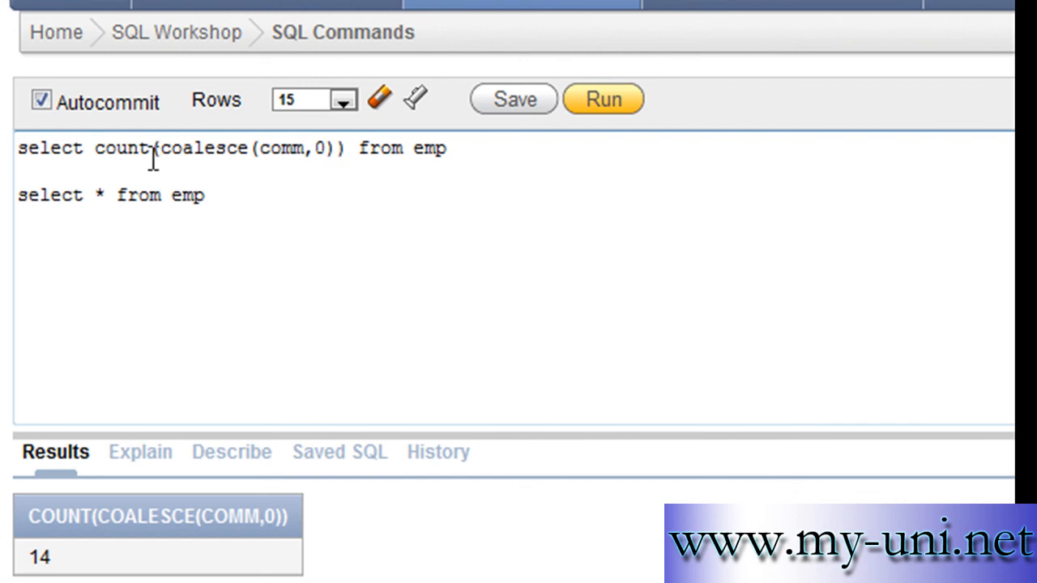
pyautogui.moveTo(317, 192)
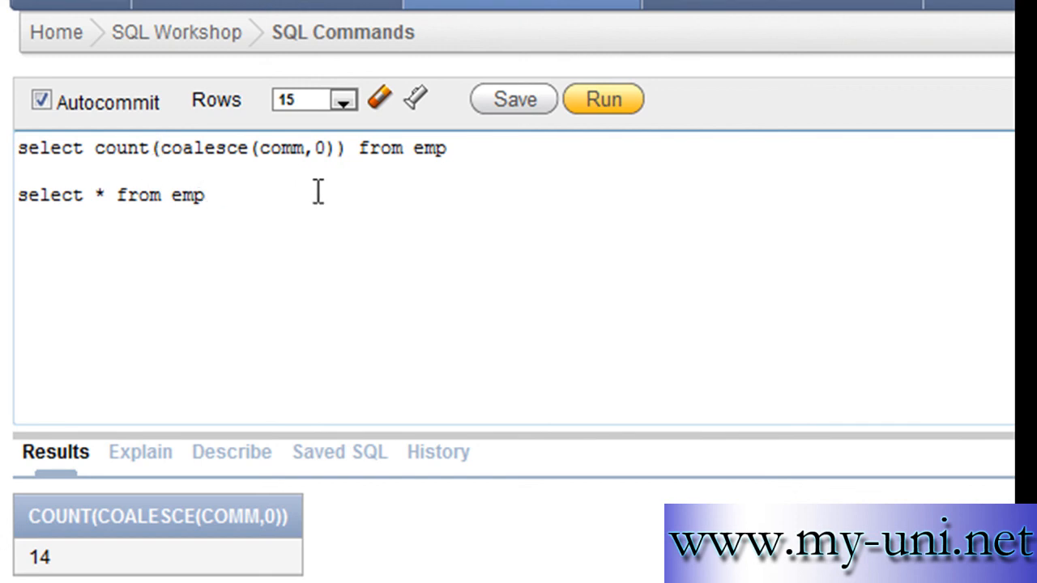
pyautogui.moveTo(303, 188)
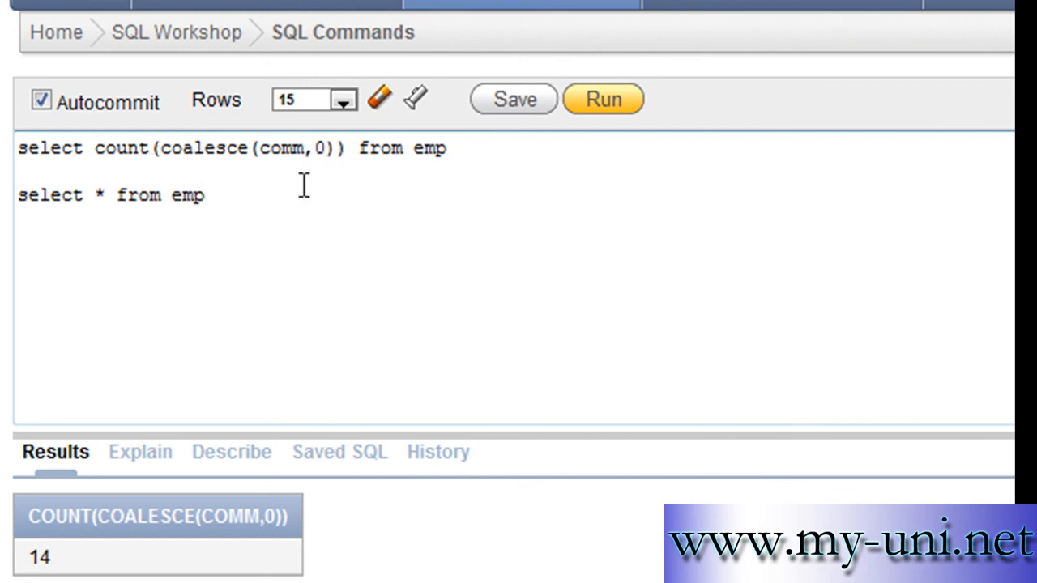
pyautogui.moveTo(560, 235)
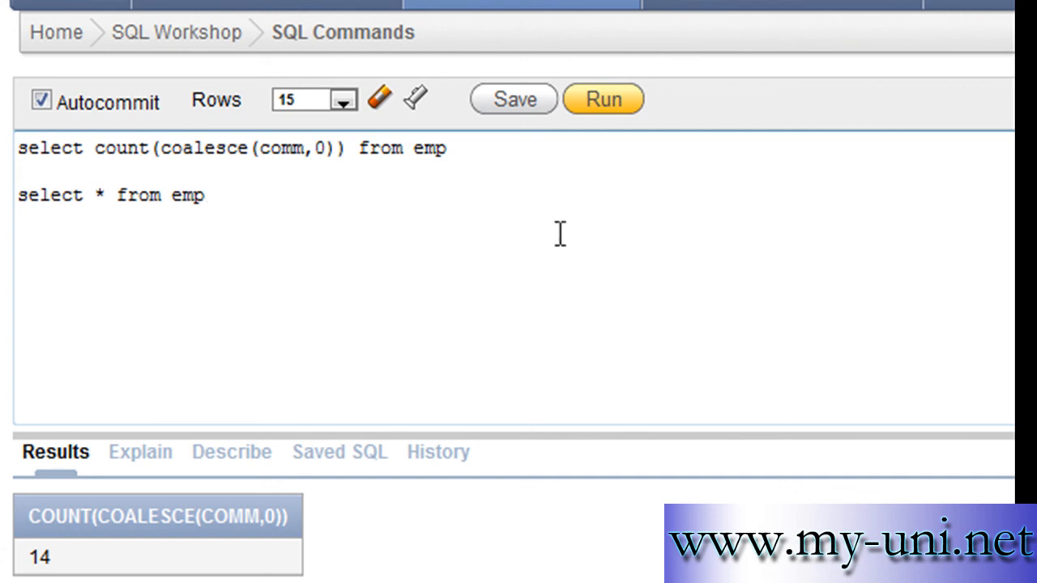
pyautogui.click(205, 195)
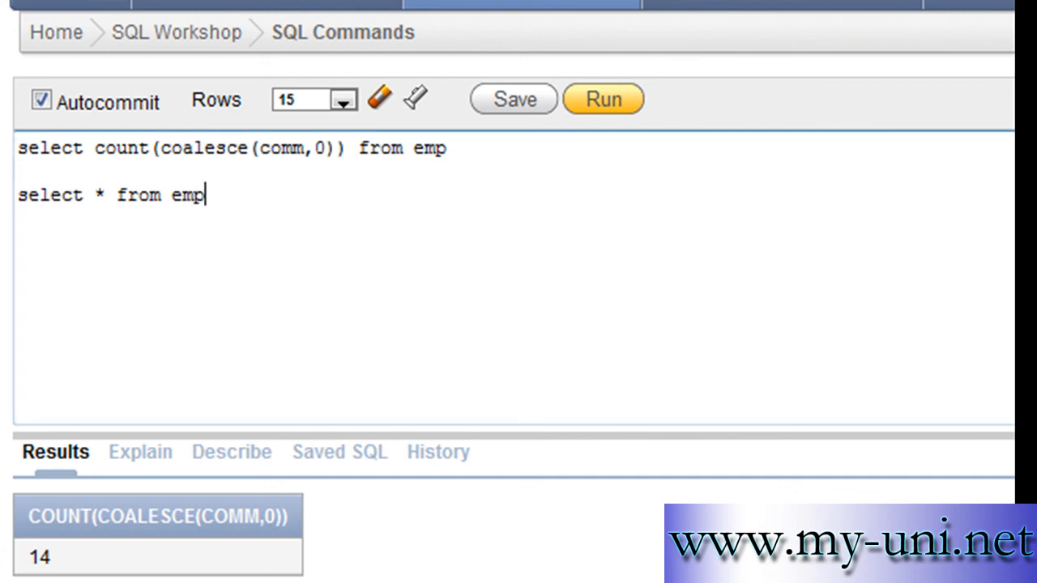